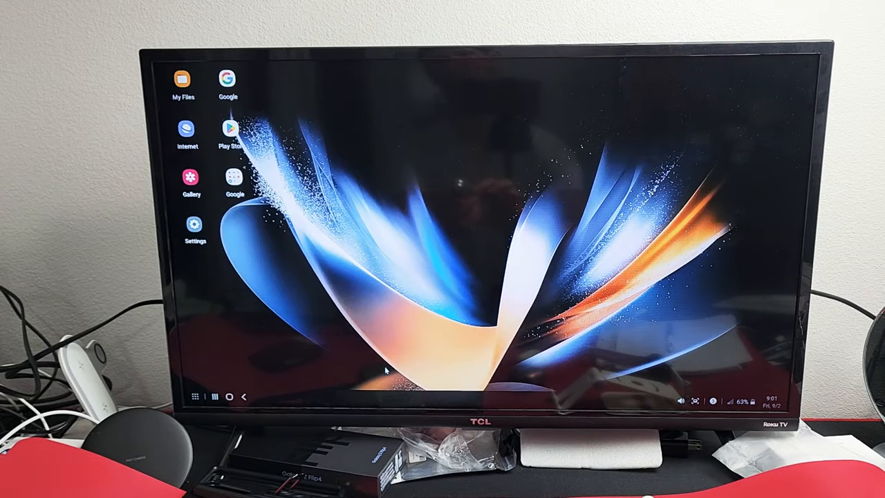
Launch Gallery as a desktop window showing recent pictures and the OneDrive sync offer.
{"action": "left_click", "coordinate": [191, 179]}
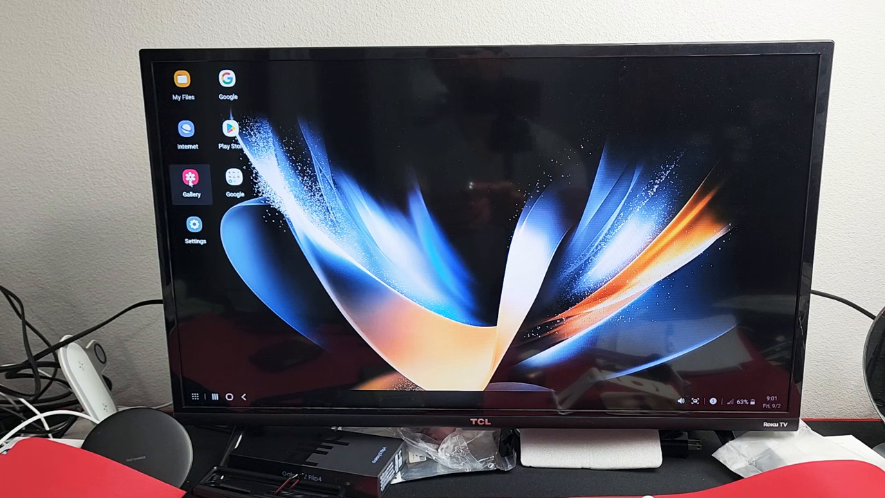
{"action": "left_click", "coordinate": [191, 177]}
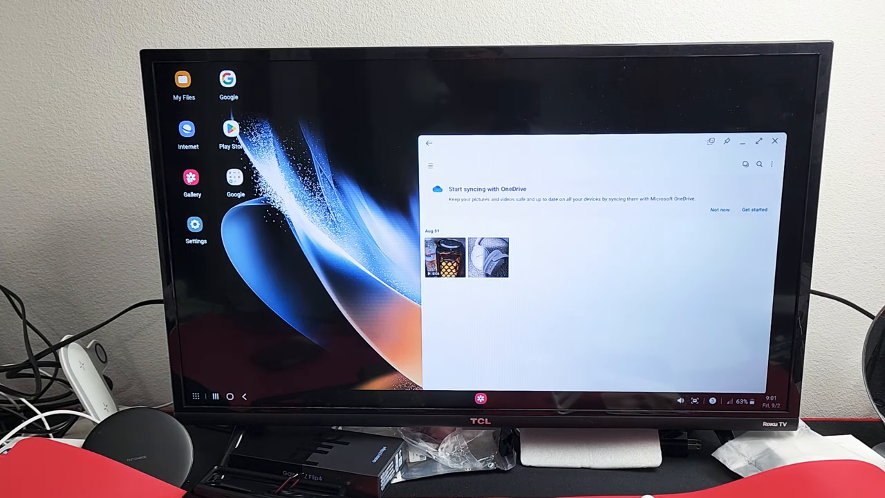
{"action": "left_click", "coordinate": [488, 257]}
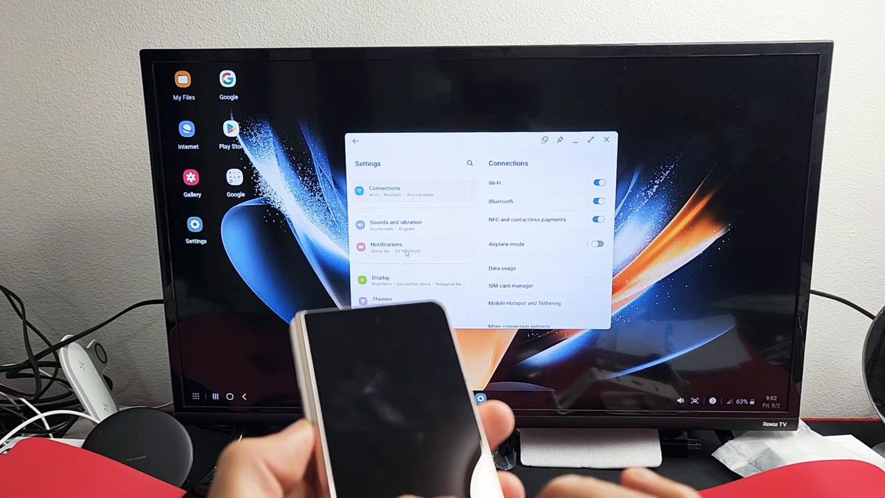
Show the Display settings with light/dark mode and brightness controls.
{"action": "left_click", "coordinate": [380, 279]}
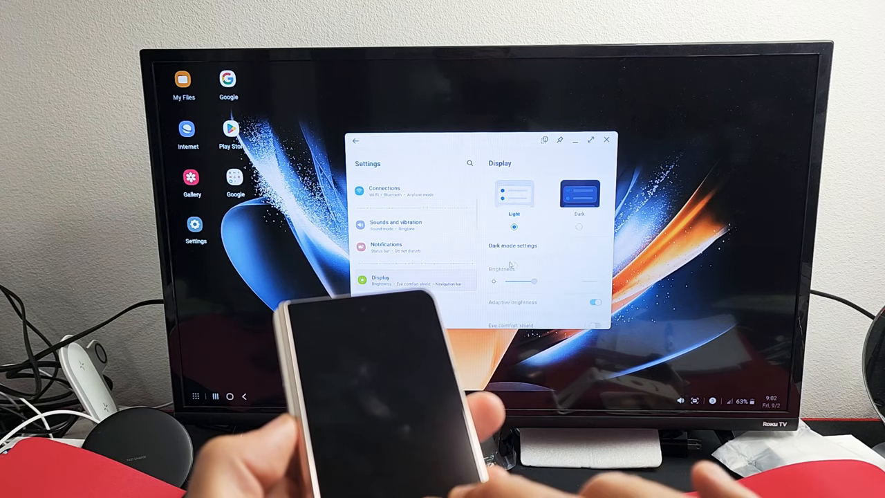
{"action": "scroll", "scroll_direction": "down", "scroll_amount": 3}
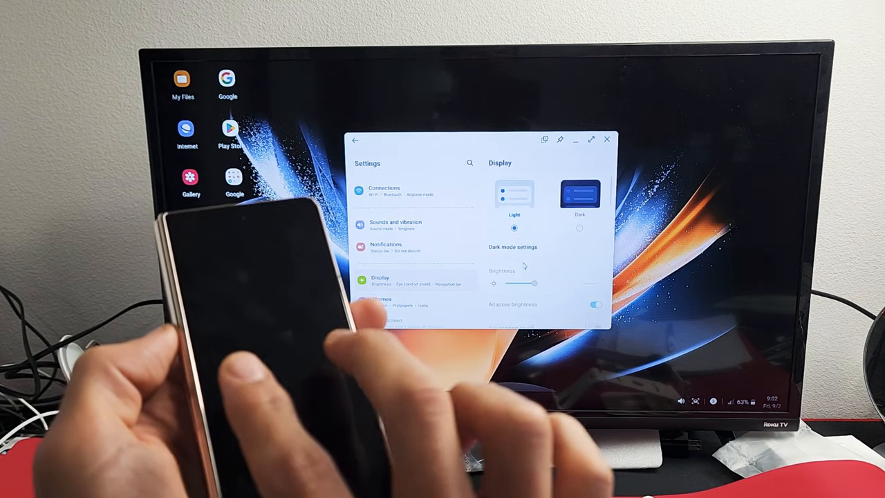
{"action": "scroll", "scroll_direction": "down", "scroll_amount": 3}
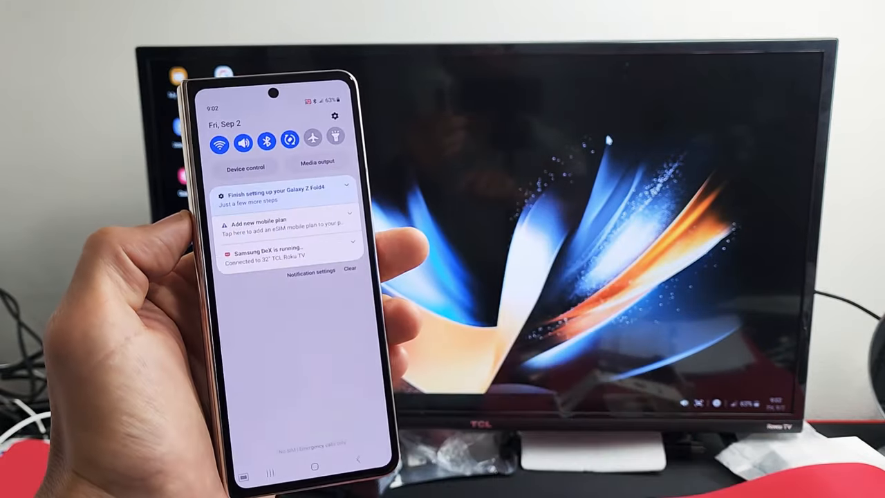
Expand the phone's full quick settings tile grid while DeX stays on the TV.
{"action": "scroll", "scroll_direction": "down", "scroll_amount": 3}
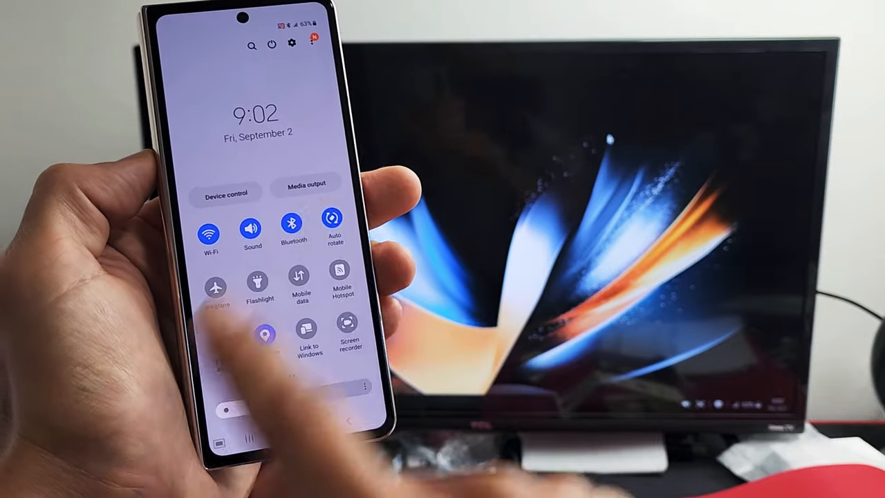